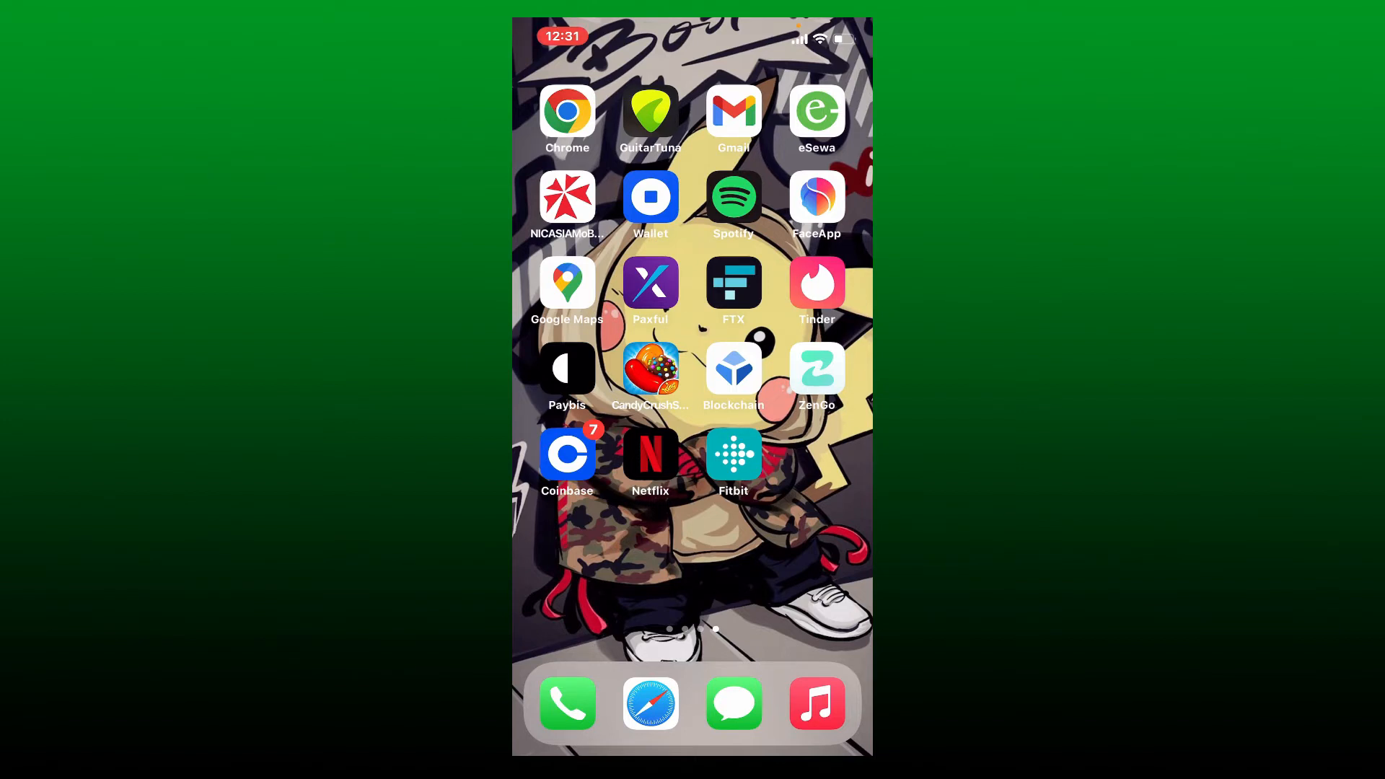
# - Launch Netflix and scroll the home feed down to the Continue Watching row
pyautogui.click(650, 455)
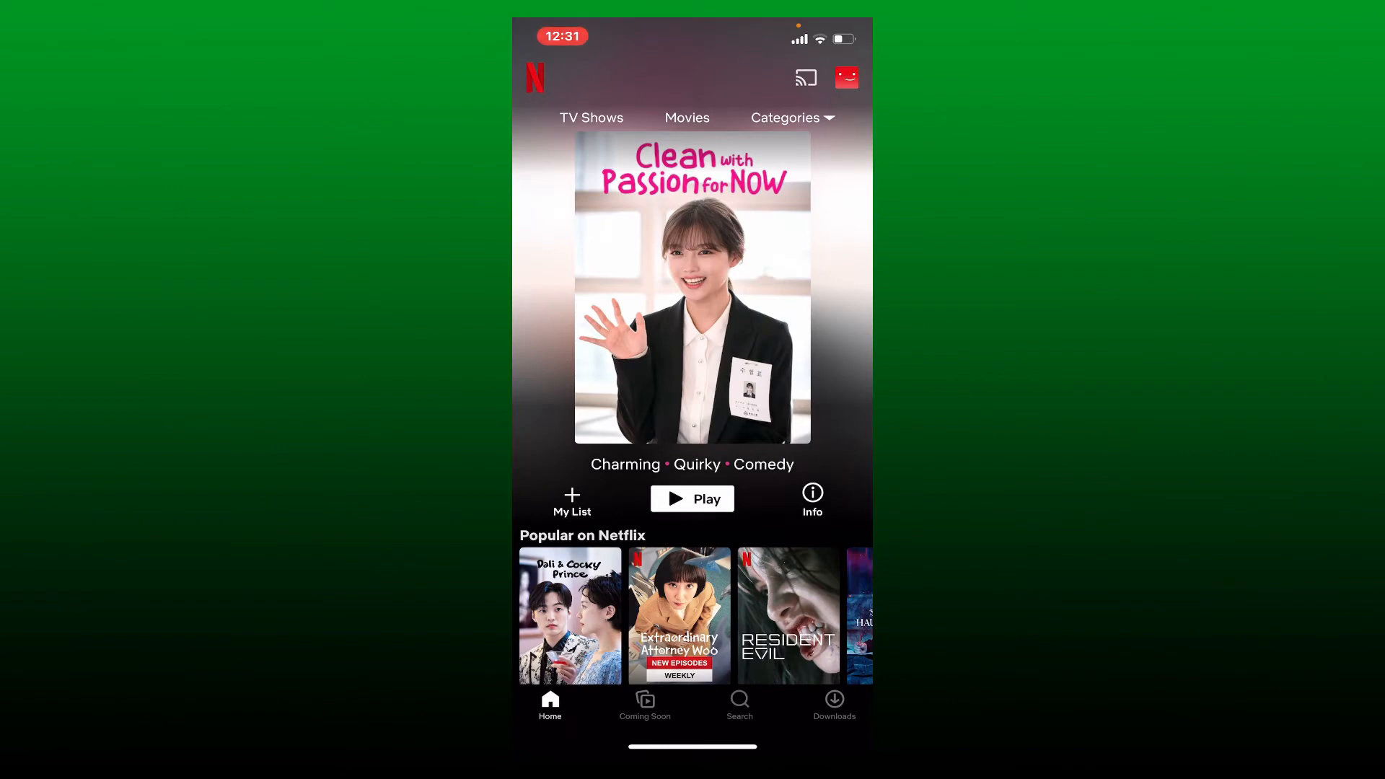
pyautogui.scroll(-3)
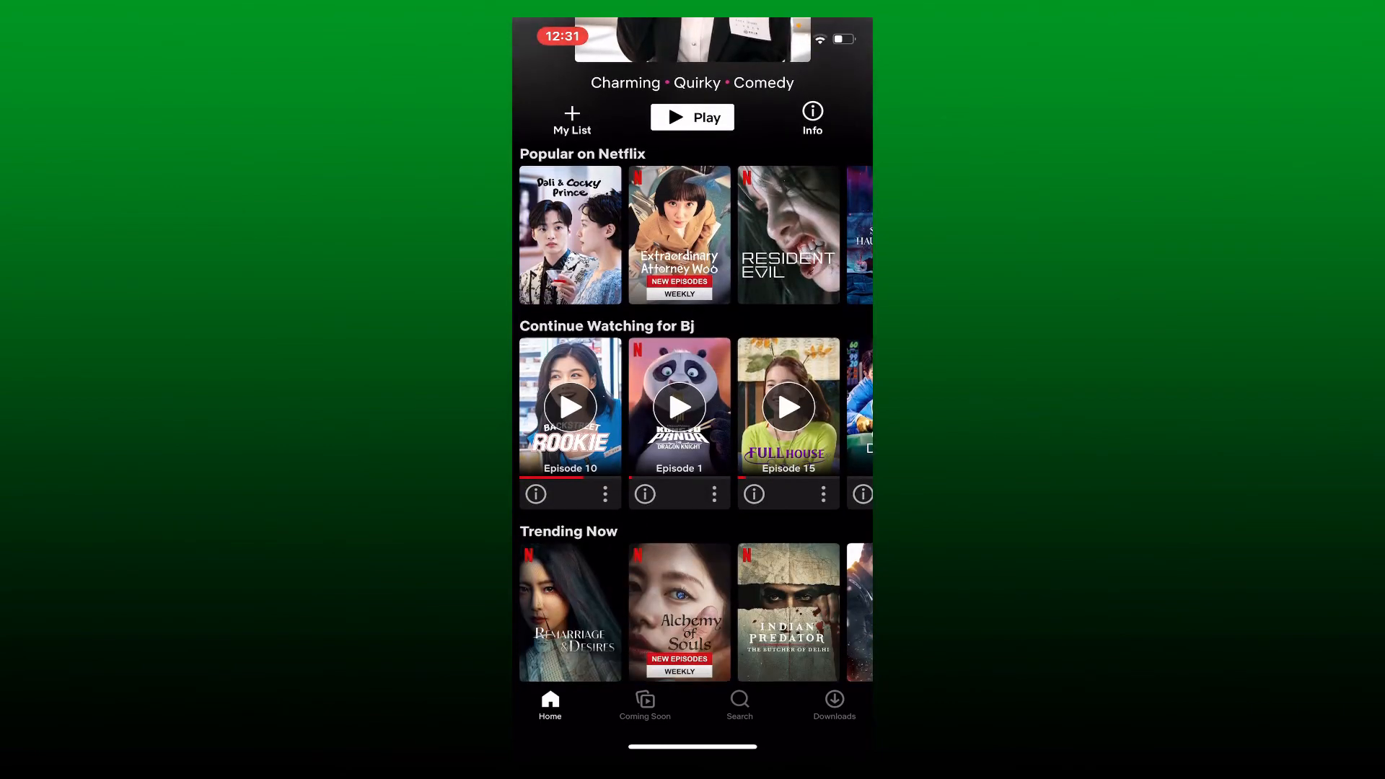
pyautogui.scroll(-3)
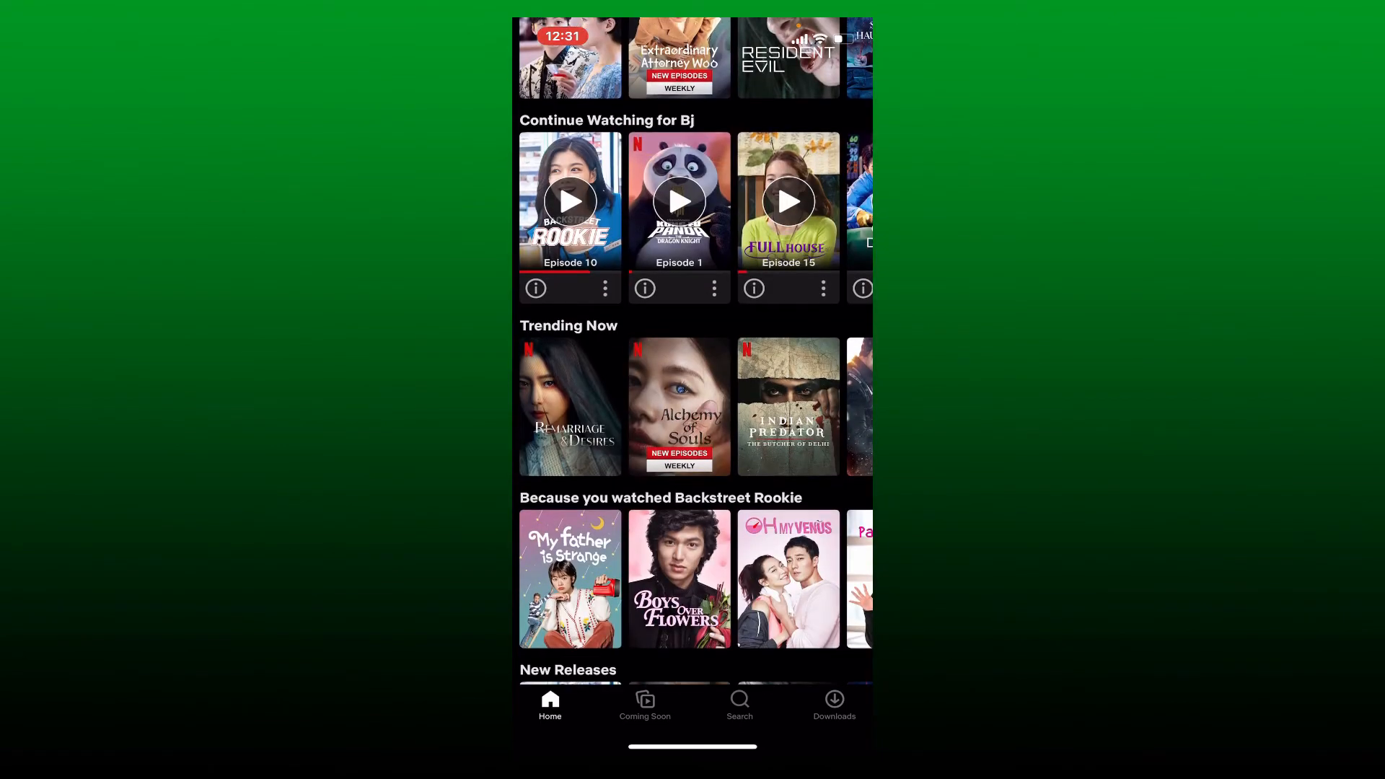
# - Resume Backstreet Rookie Episode 10, then leave the player for the iPhone home screen
pyautogui.click(570, 201)
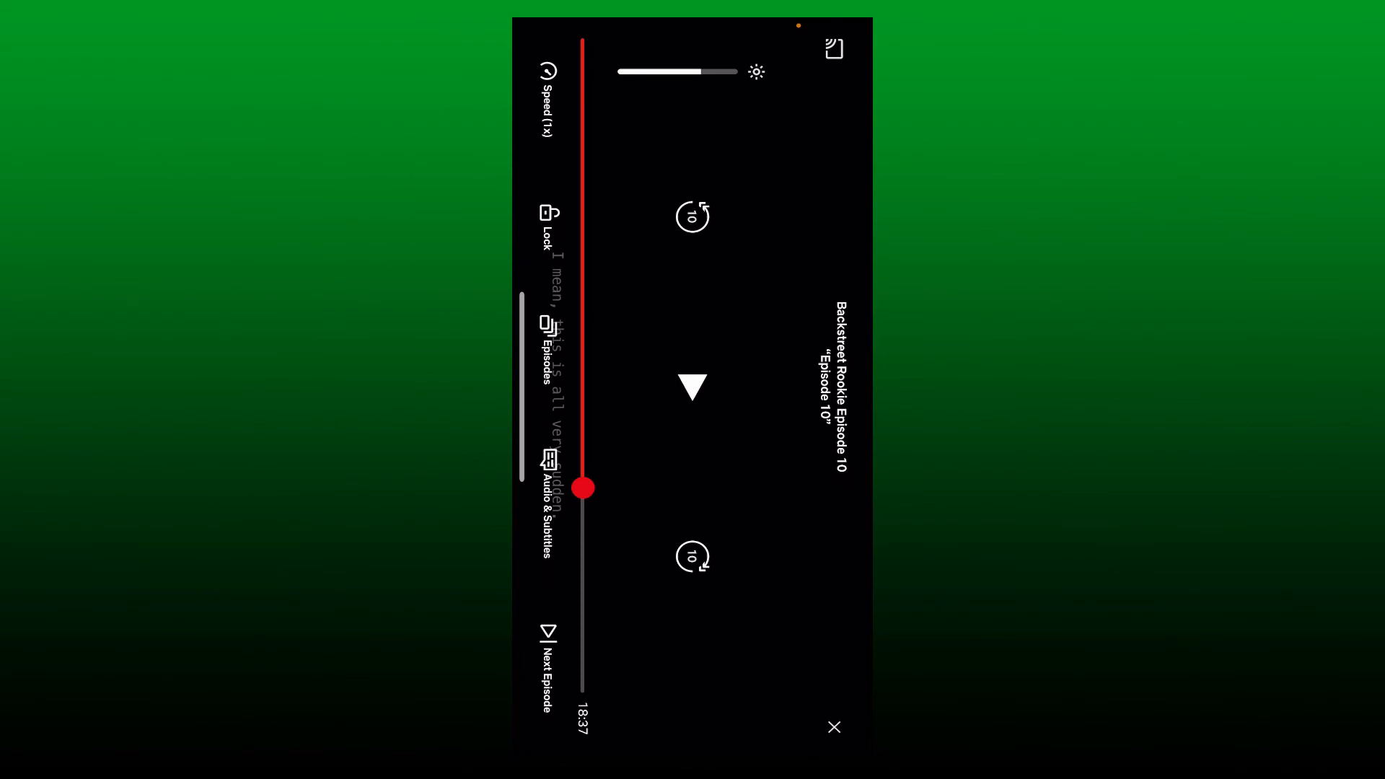
pyautogui.click(832, 727)
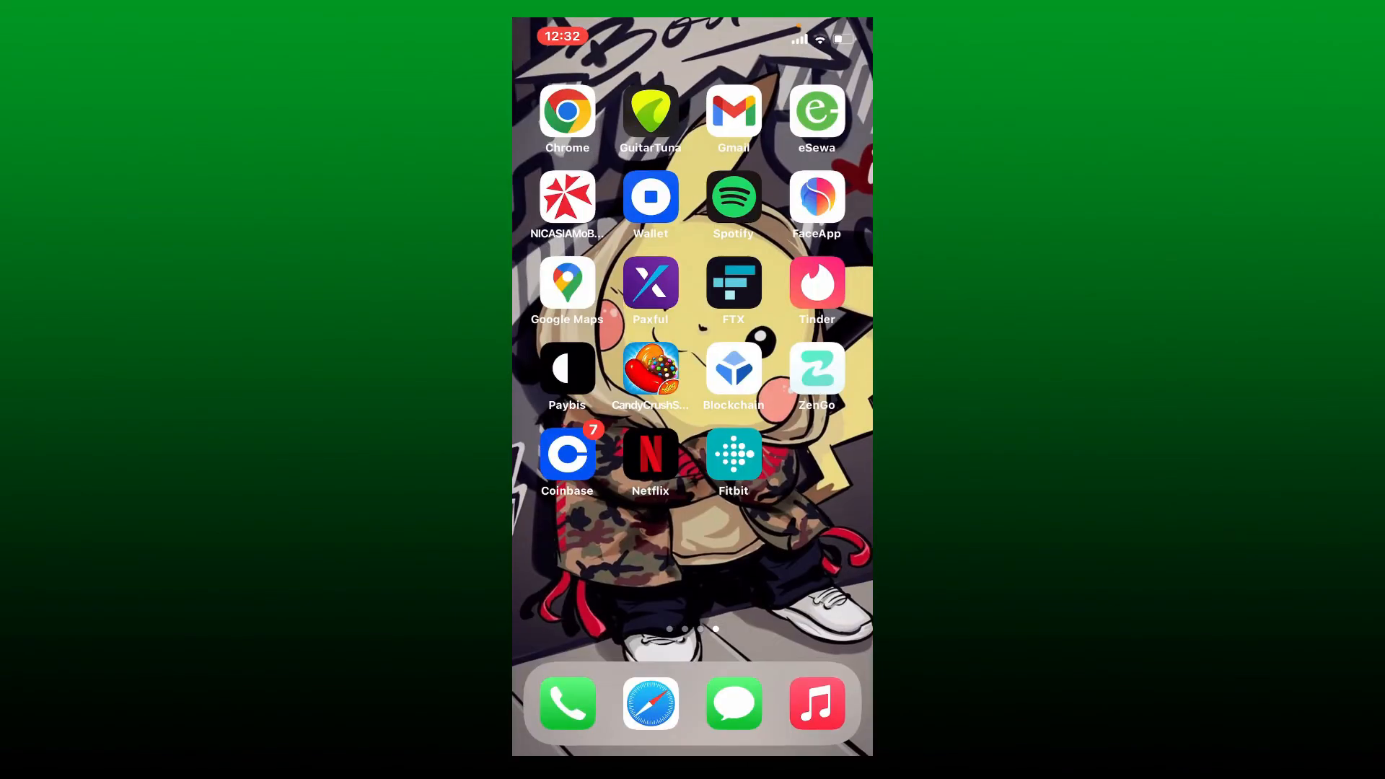